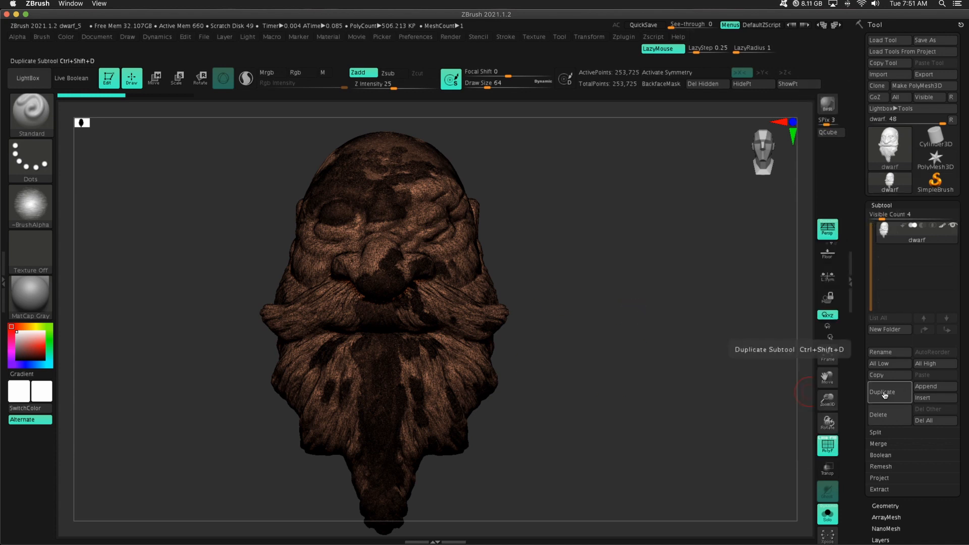
Duplicate the dwarf head subtool, rename the original 'old', and select the copy 'new'
{"action": "left_click", "coordinate": [883, 392]}
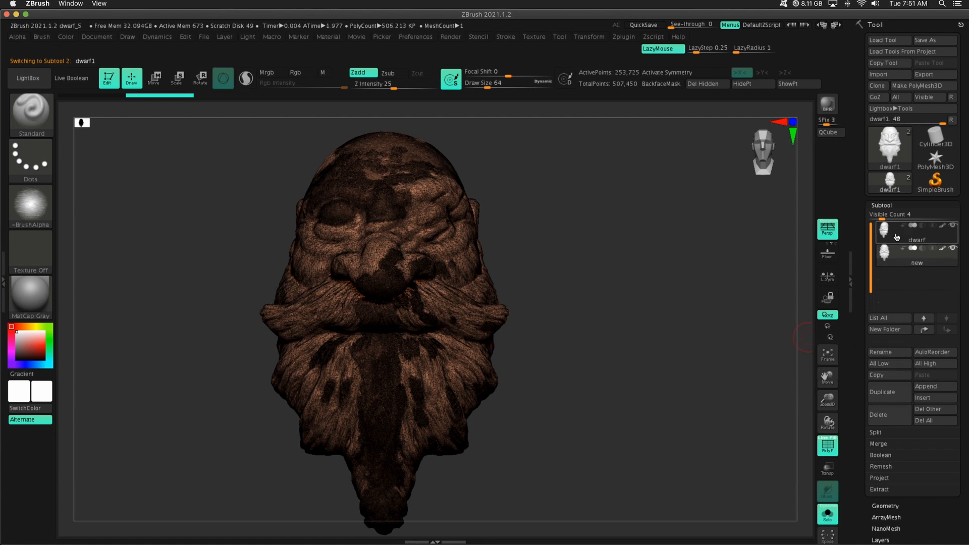
{"action": "left_click", "coordinate": [886, 352]}
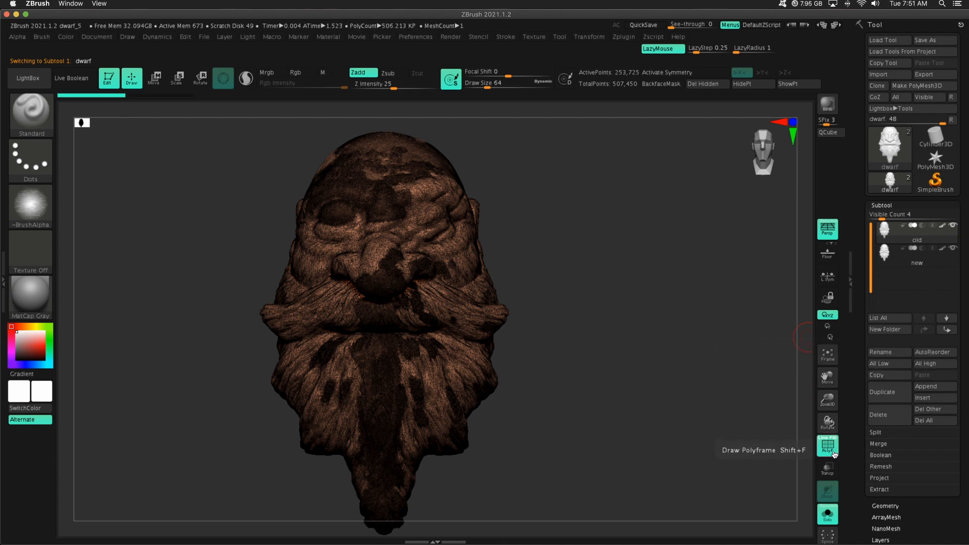
{"action": "left_click", "coordinate": [153, 77]}
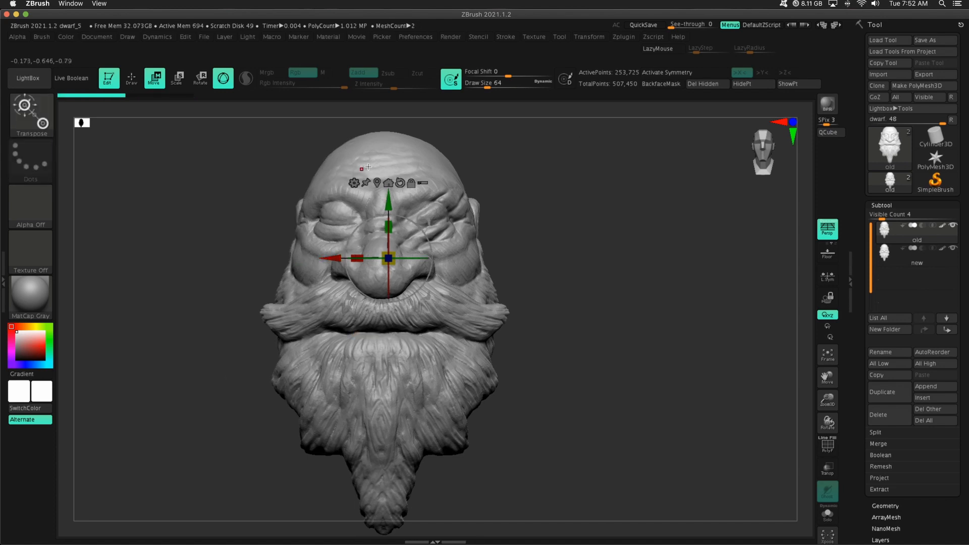
{"action": "left_click", "coordinate": [917, 253]}
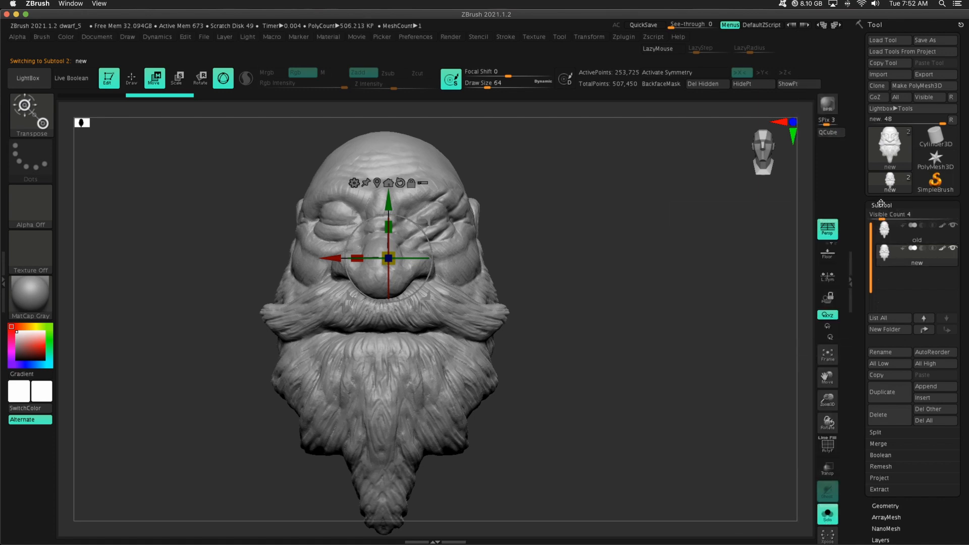
{"action": "mouse_move", "coordinate": [908, 214]}
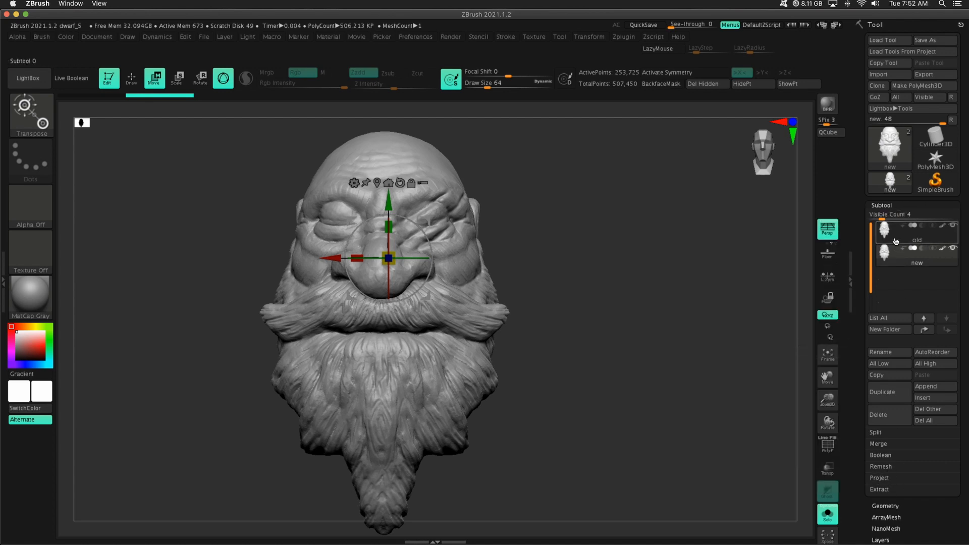
ZRemesh the new copy into clean low-poly quads and show its wireframe
{"action": "left_click", "coordinate": [881, 206]}
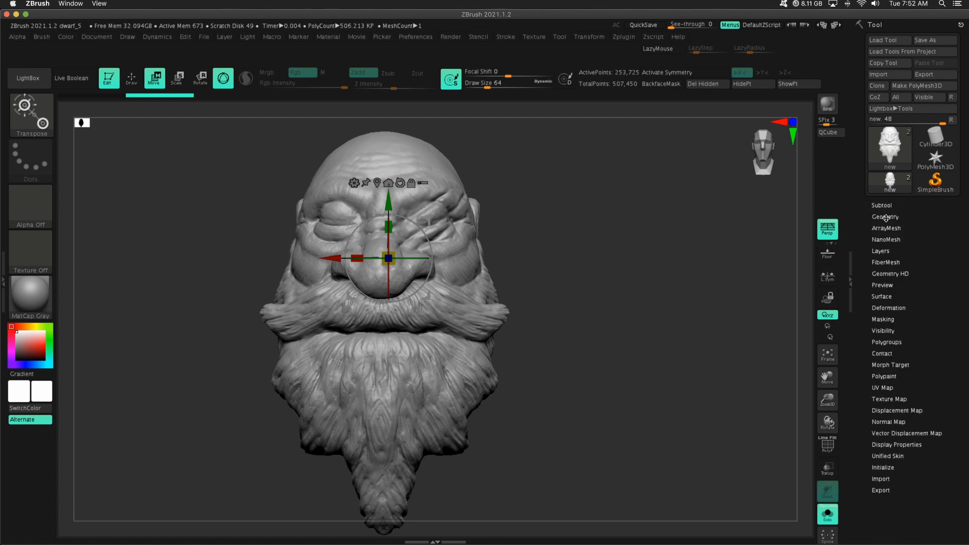
{"action": "left_click", "coordinate": [885, 216]}
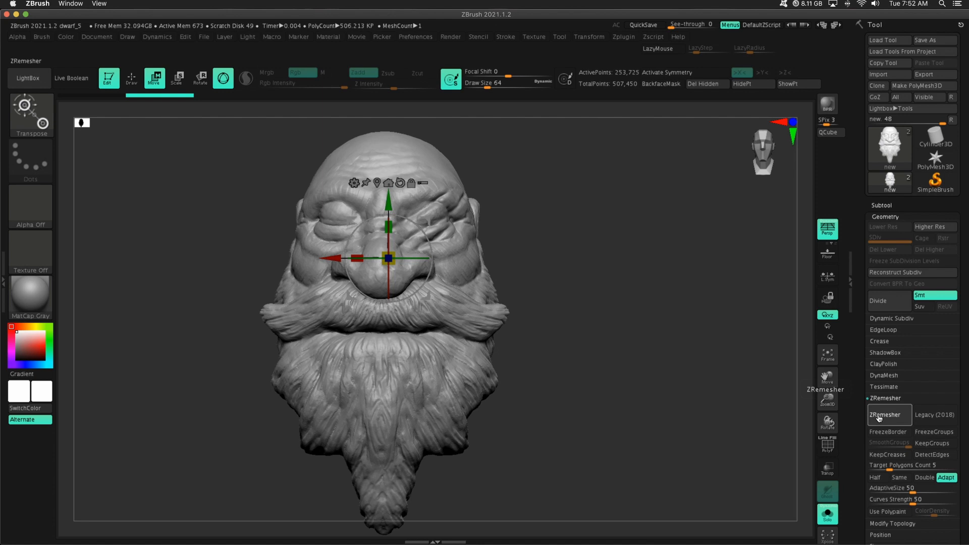
{"action": "left_click", "coordinate": [888, 415]}
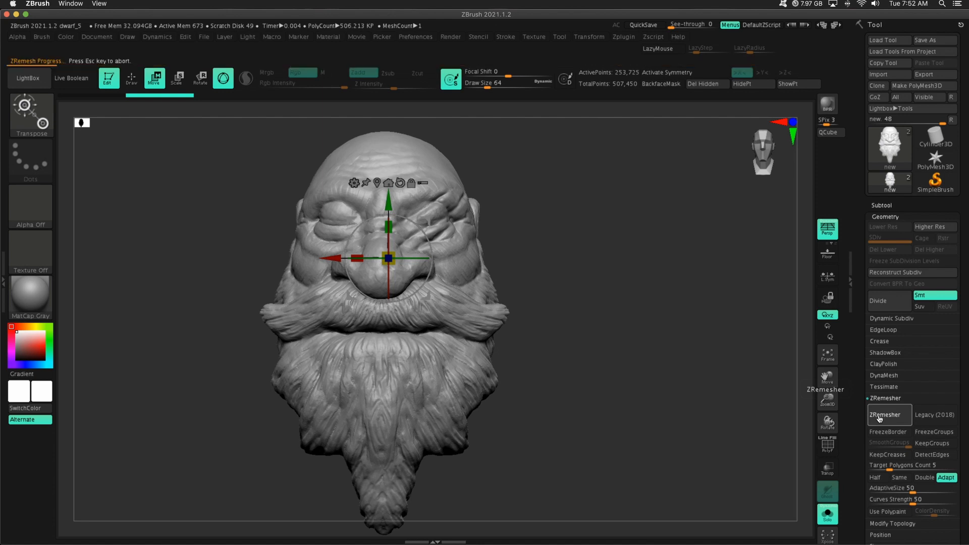
{"action": "left_click", "coordinate": [888, 415]}
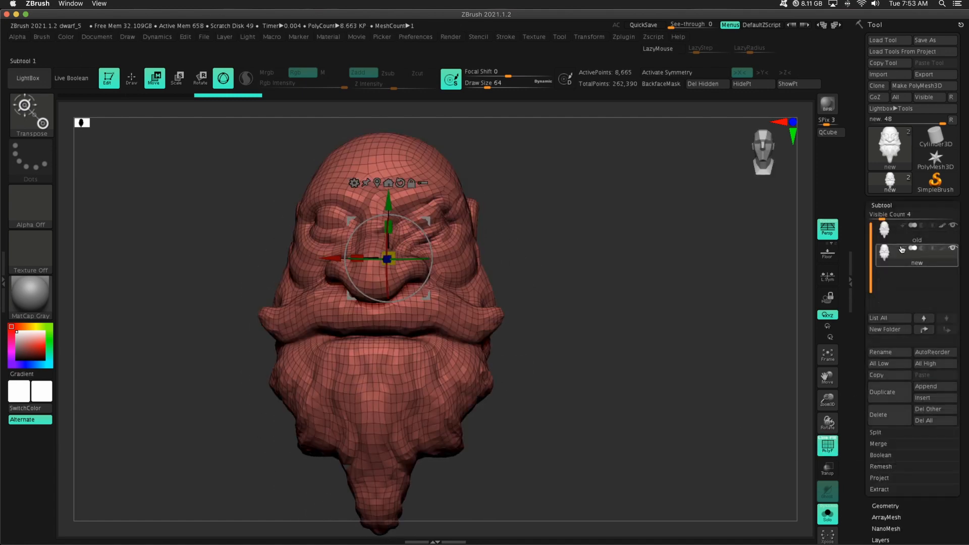
Compare with the detailed old subtool, then return to new with PolyF wireframe
{"action": "left_click", "coordinate": [917, 229]}
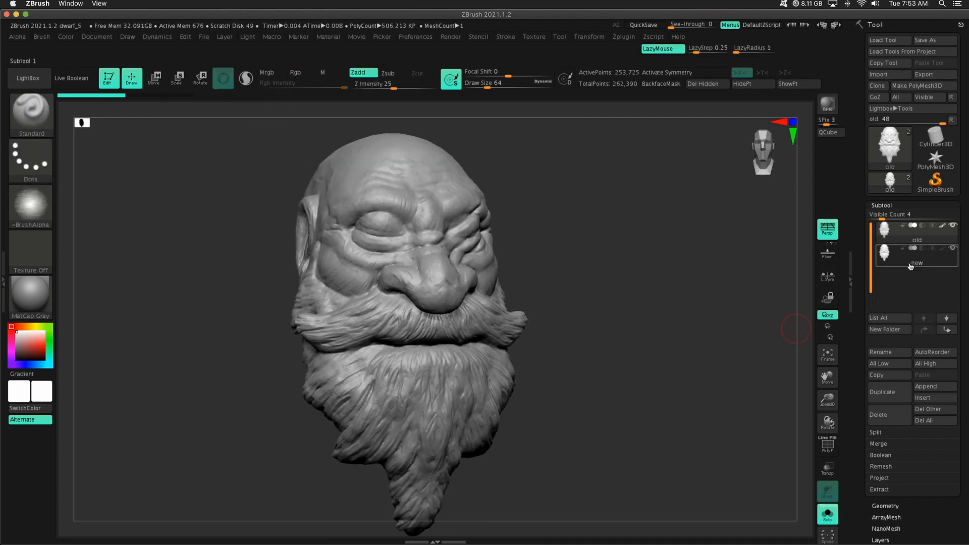
{"action": "left_click", "coordinate": [917, 252]}
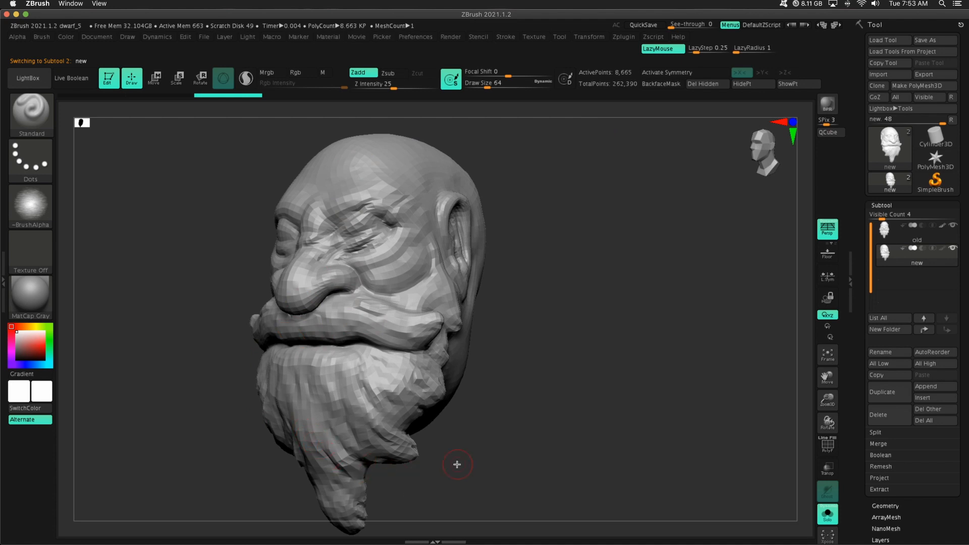
{"action": "left_click", "coordinate": [827, 446]}
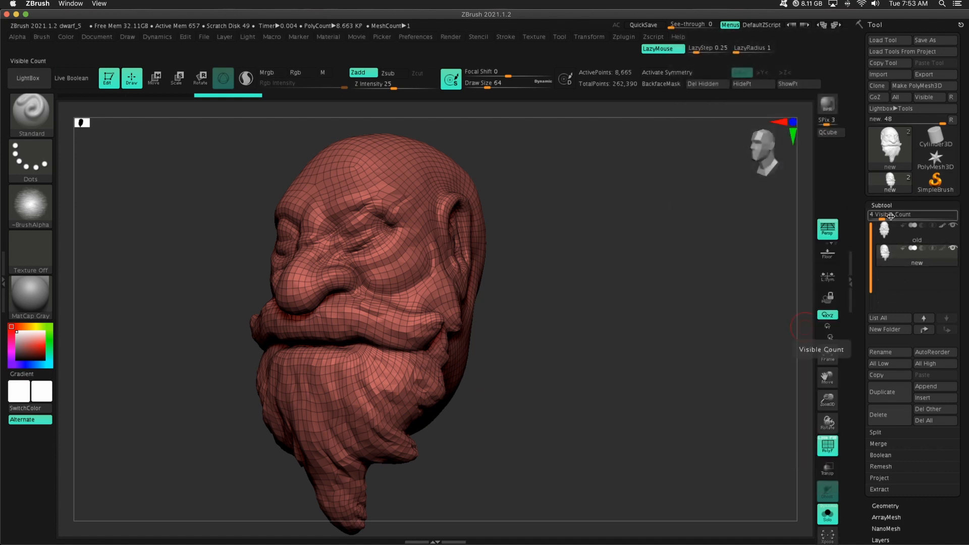
Run ProjectAll from old onto new, answering No to PolyPaint projection
{"action": "left_click", "coordinate": [878, 478]}
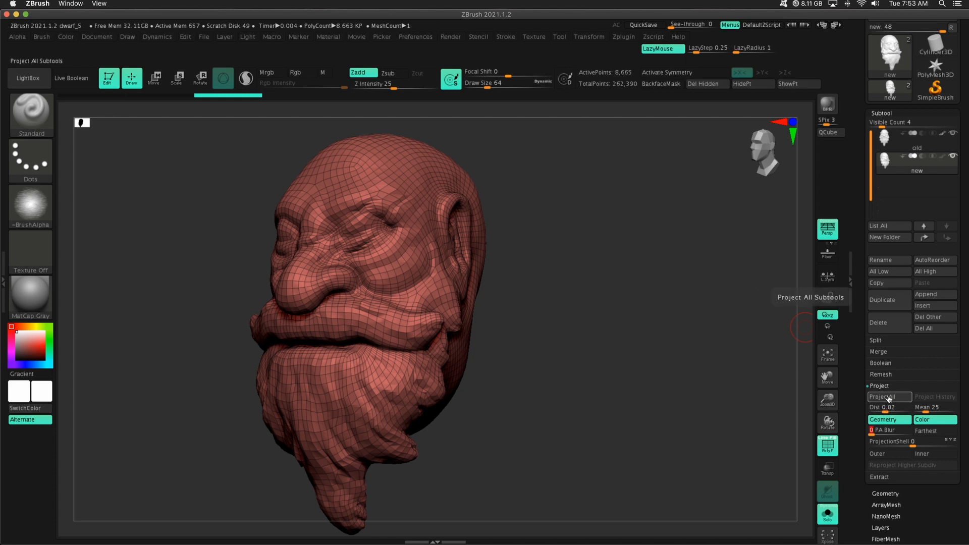
{"action": "left_click", "coordinate": [887, 396]}
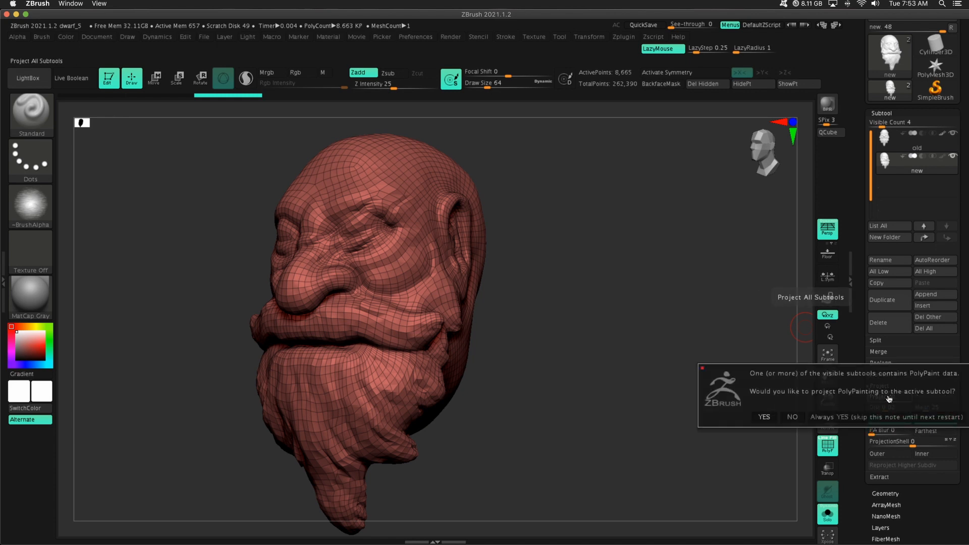
{"action": "mouse_move", "coordinate": [841, 388]}
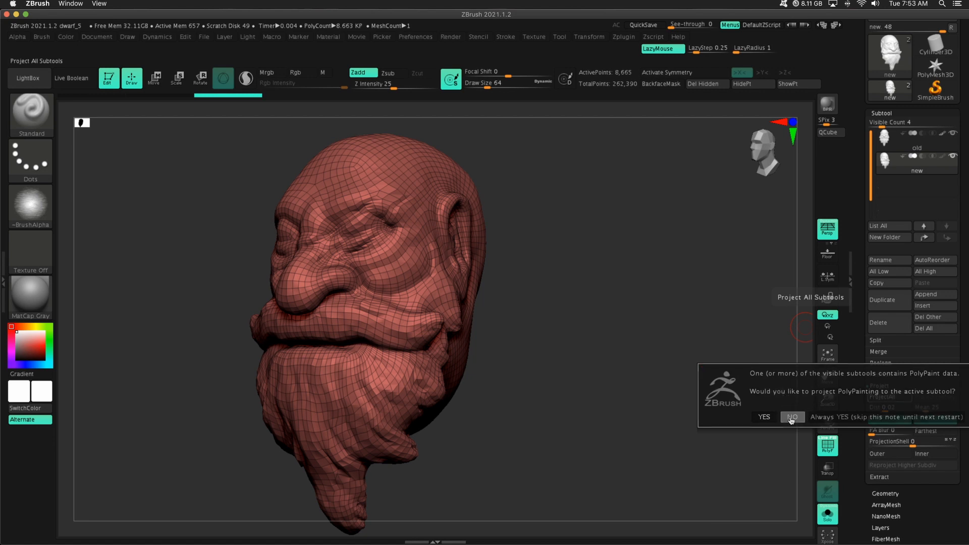
{"action": "left_click", "coordinate": [792, 417]}
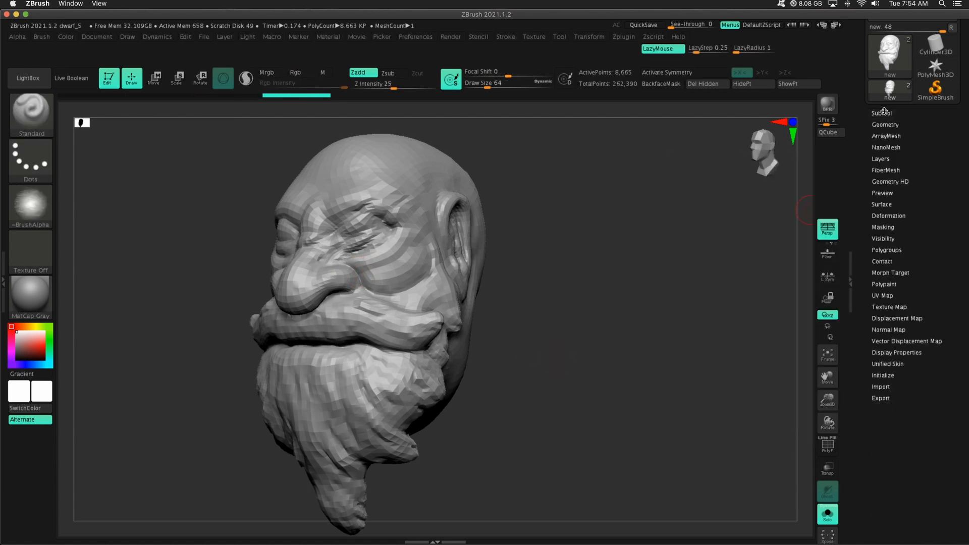
Divide the new head to subdivision level 3 and reproject old's detail
{"action": "left_click", "coordinate": [884, 124]}
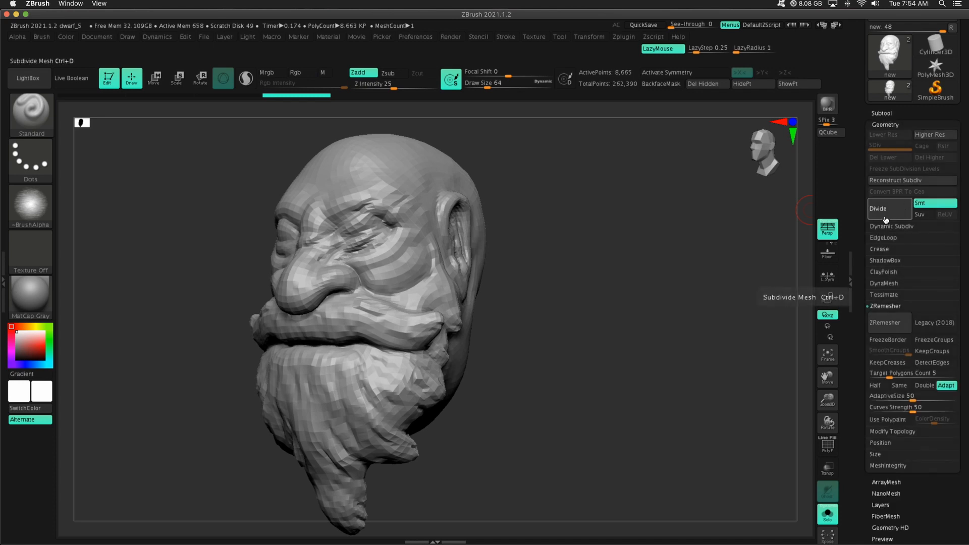
{"action": "left_click", "coordinate": [878, 209]}
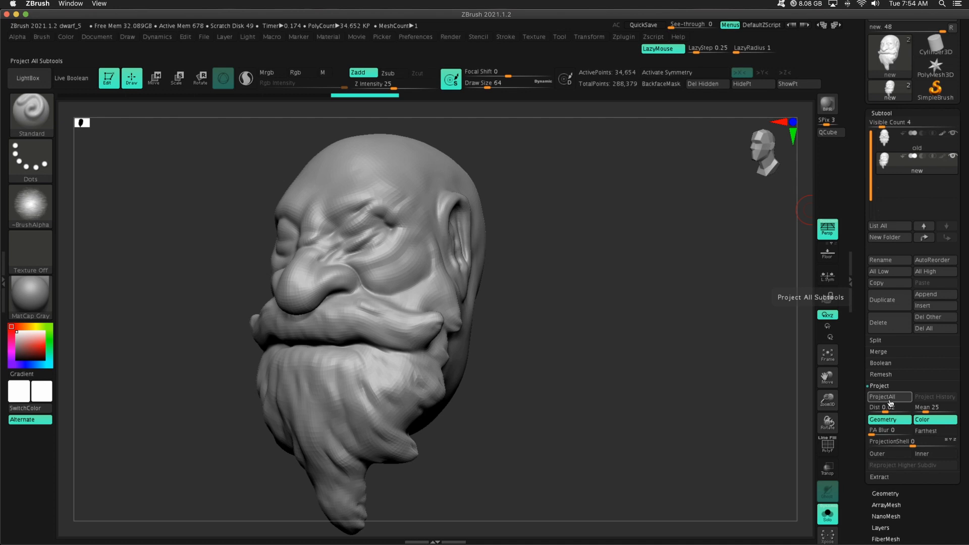
{"action": "left_click", "coordinate": [887, 396]}
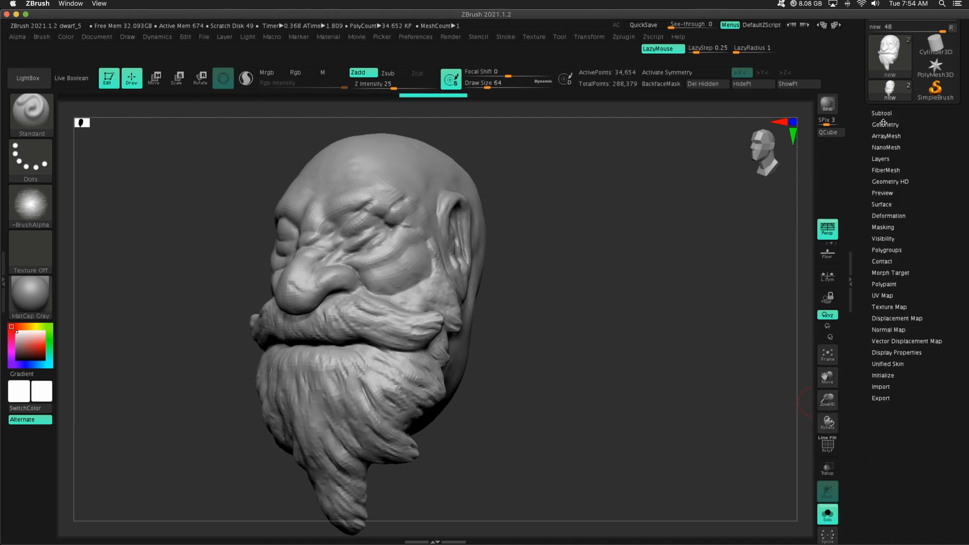
{"action": "left_click", "coordinate": [885, 124]}
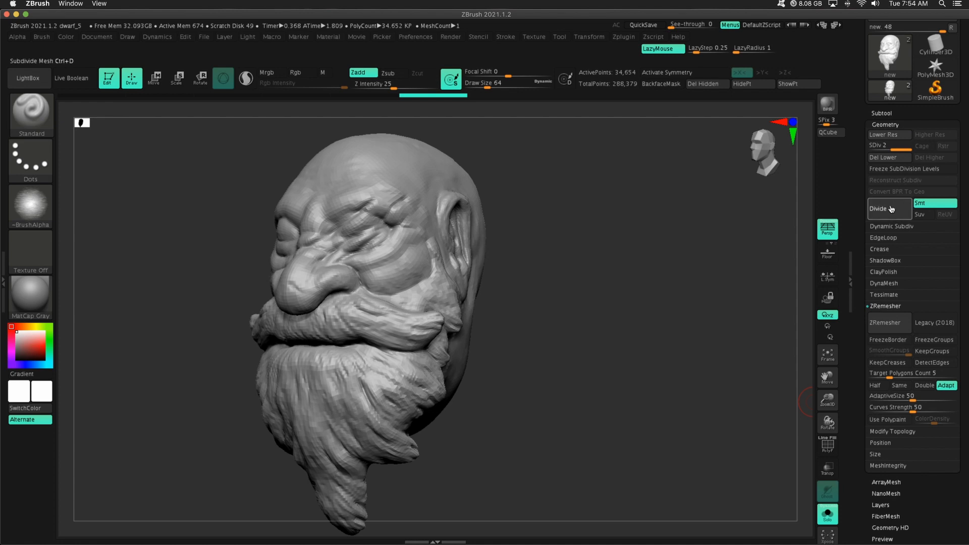
{"action": "left_click", "coordinate": [877, 208]}
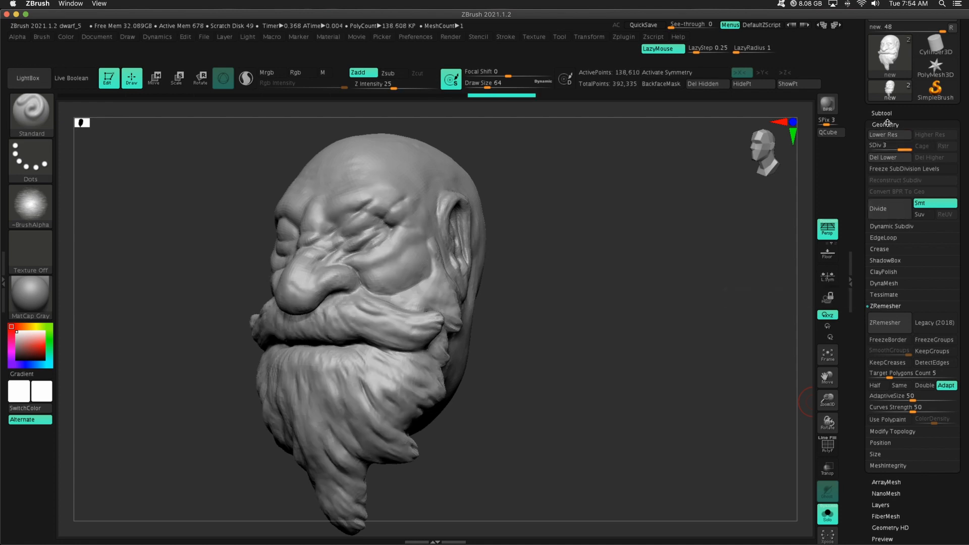
{"action": "left_click", "coordinate": [885, 124]}
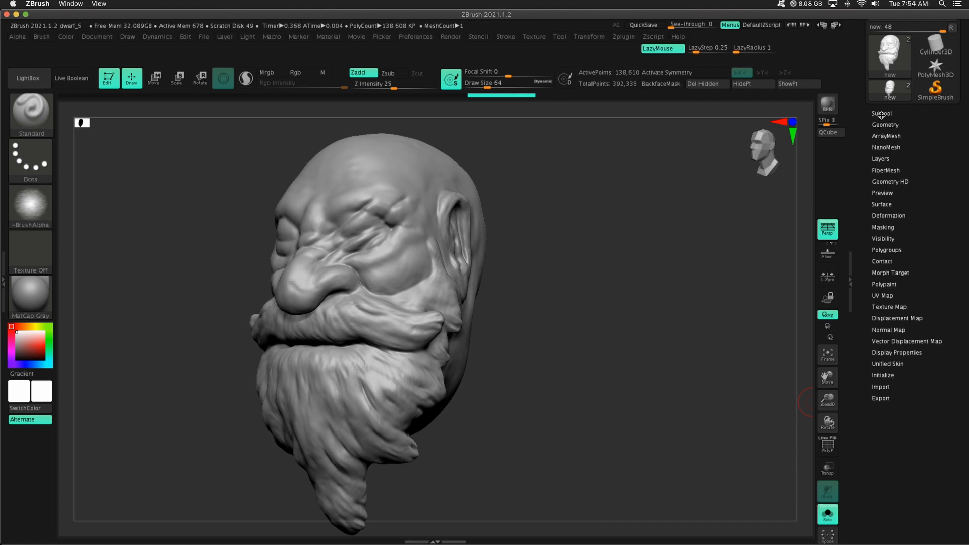
Project All again with Dist 0.02 and orbit to inspect the wrinkles and beard
{"action": "left_click", "coordinate": [882, 113]}
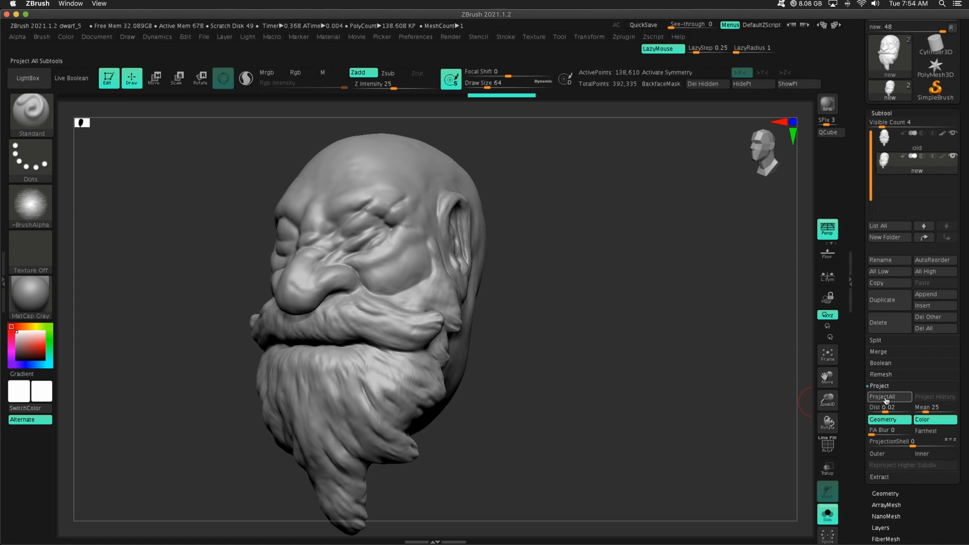
{"action": "left_click", "coordinate": [887, 397]}
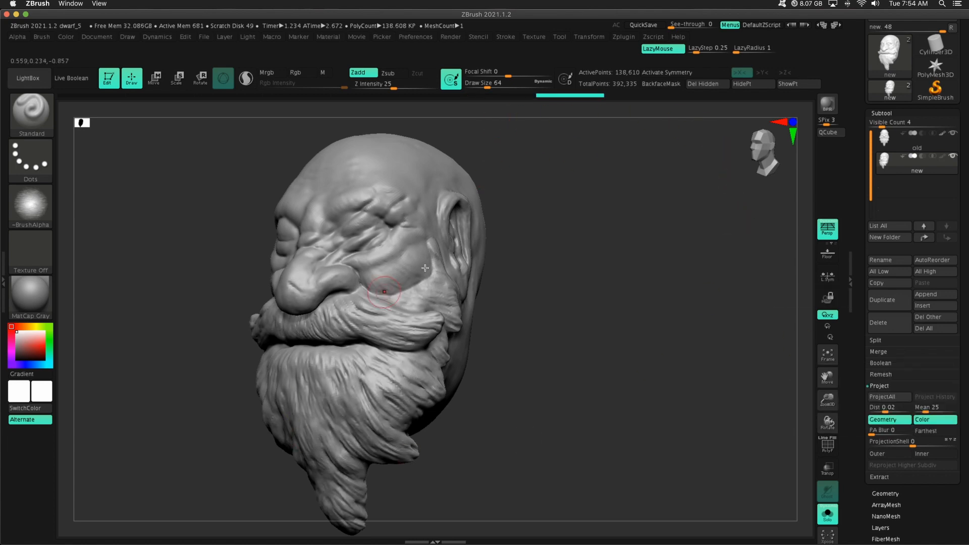
{"action": "left_click_drag", "start_coordinate": [425, 268], "coordinate": [507, 332]}
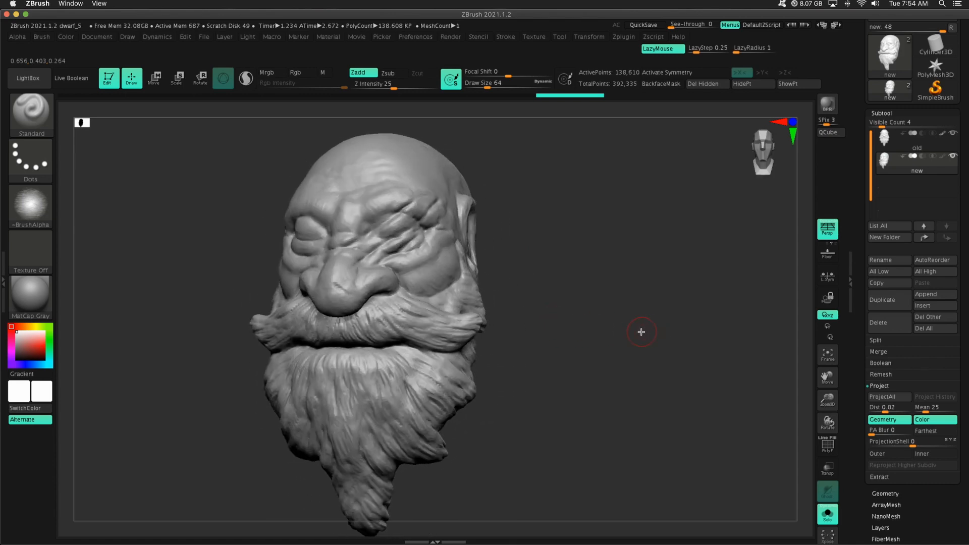
{"action": "left_click_drag", "start_coordinate": [641, 332], "coordinate": [807, 312]}
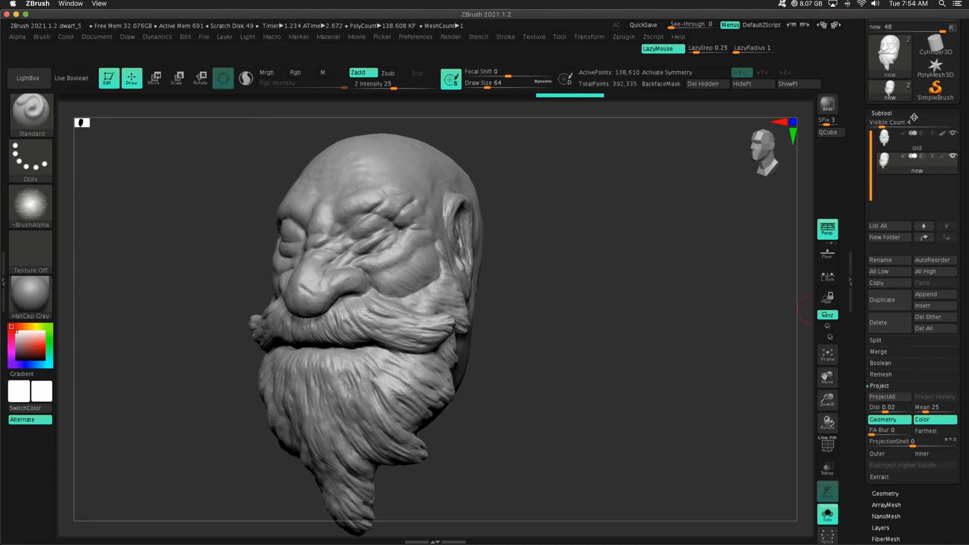
Divide new to level 4 (554,434 points) and reproject old's detail without PolyPaint
{"action": "left_click", "coordinate": [885, 124]}
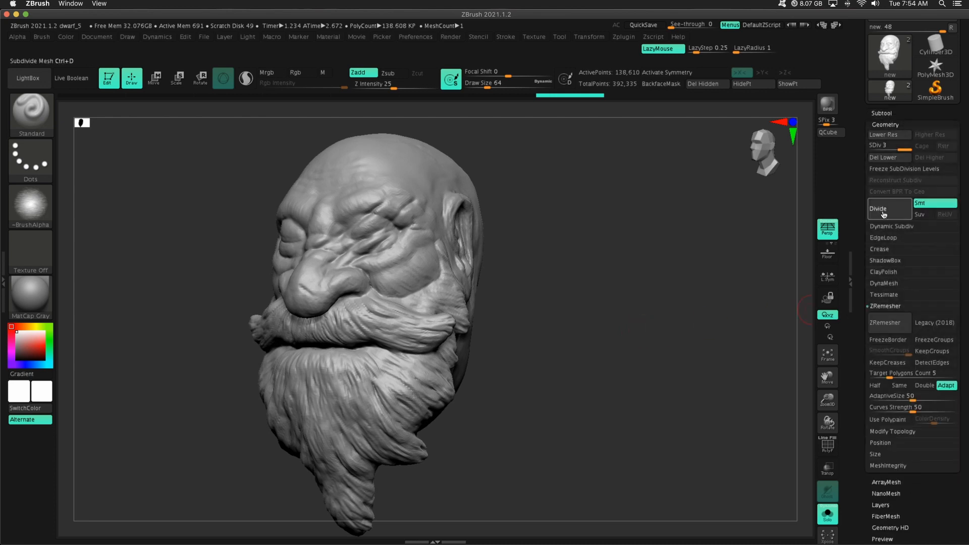
{"action": "left_click", "coordinate": [877, 208]}
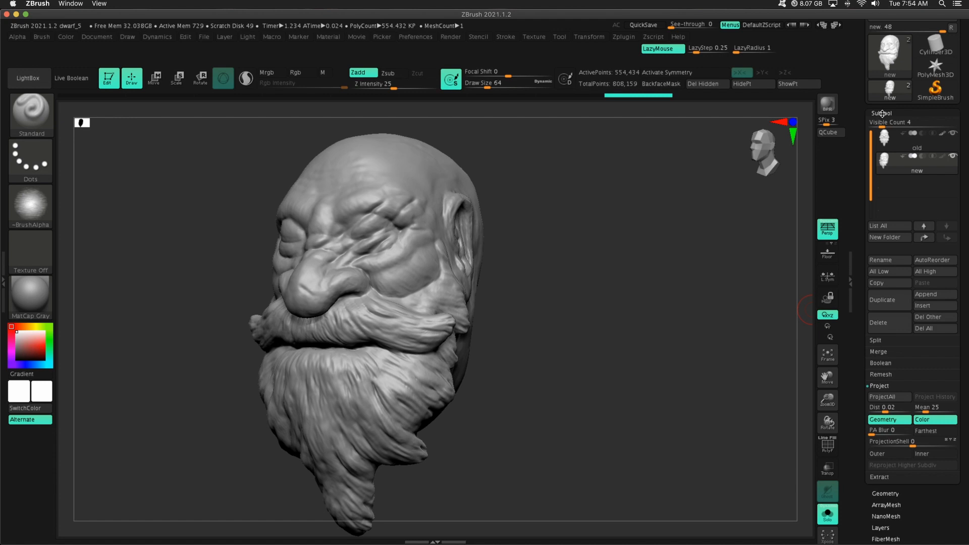
{"action": "left_click", "coordinate": [888, 397]}
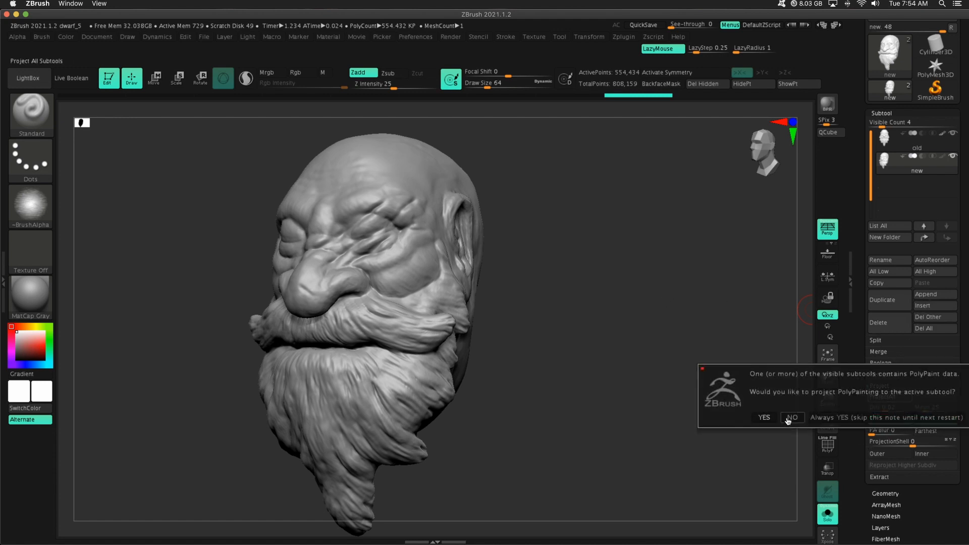
{"action": "left_click", "coordinate": [791, 418]}
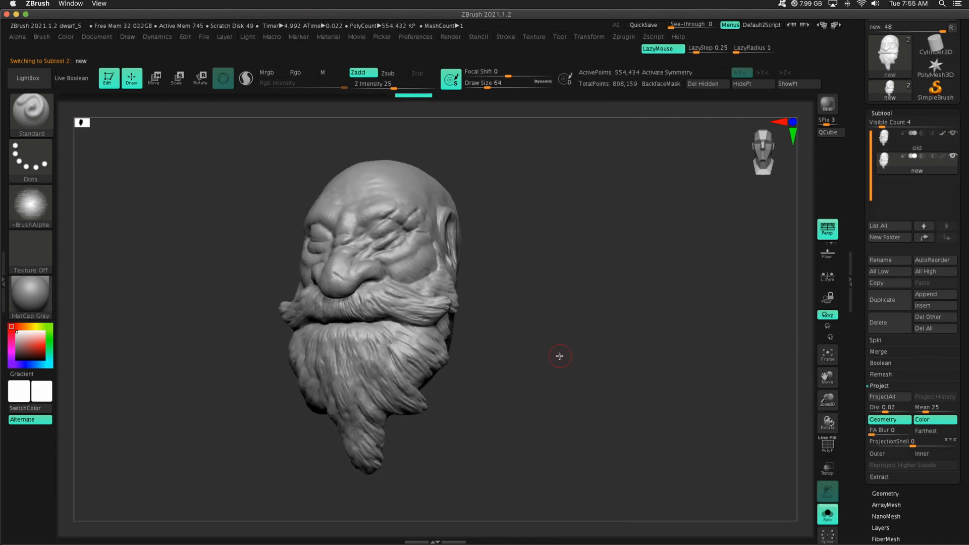
Compare against old, then view new's quad wireframe zoomed out with Geometry settings open
{"action": "left_click_drag", "start_coordinate": [559, 356], "coordinate": [550, 356]}
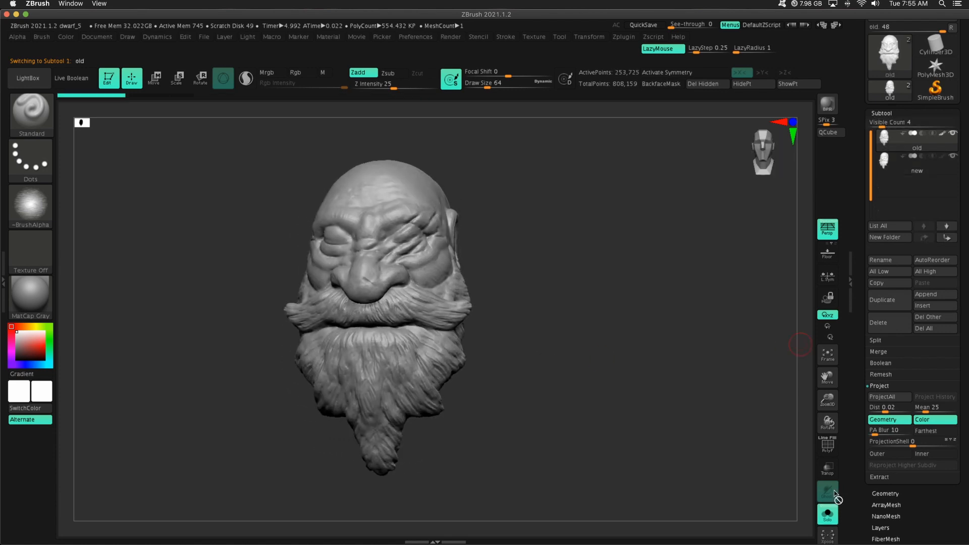
{"action": "left_click", "coordinate": [827, 445]}
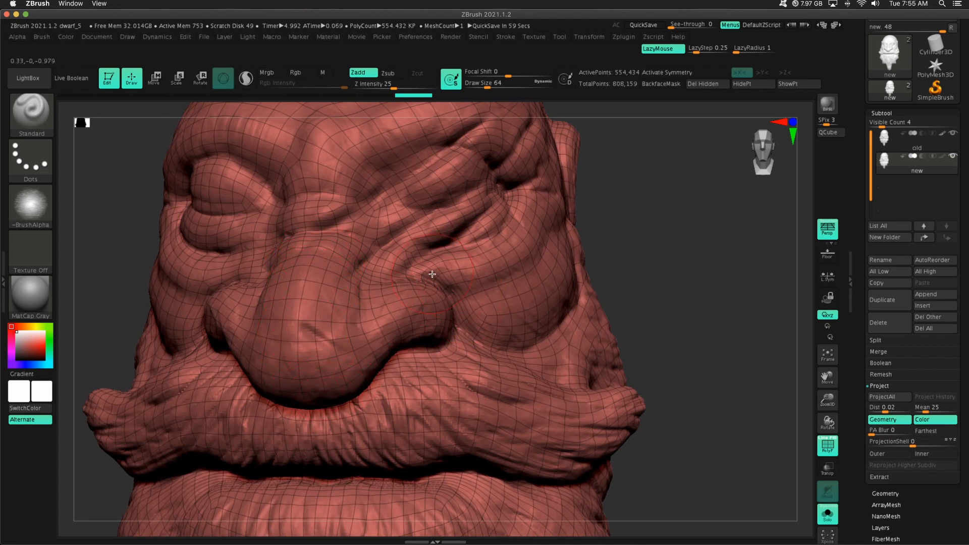
{"action": "left_click_drag", "start_coordinate": [432, 275], "coordinate": [683, 286]}
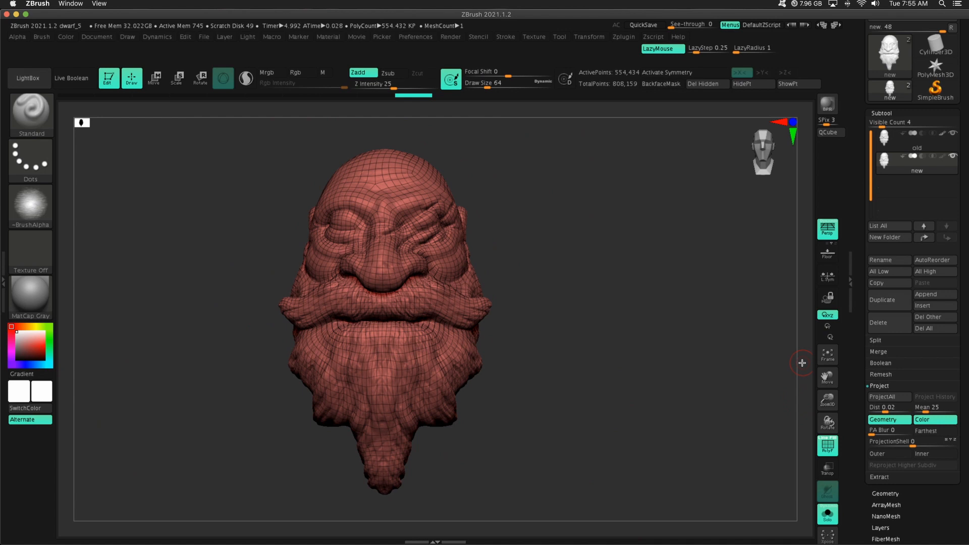
{"action": "left_click", "coordinate": [882, 113]}
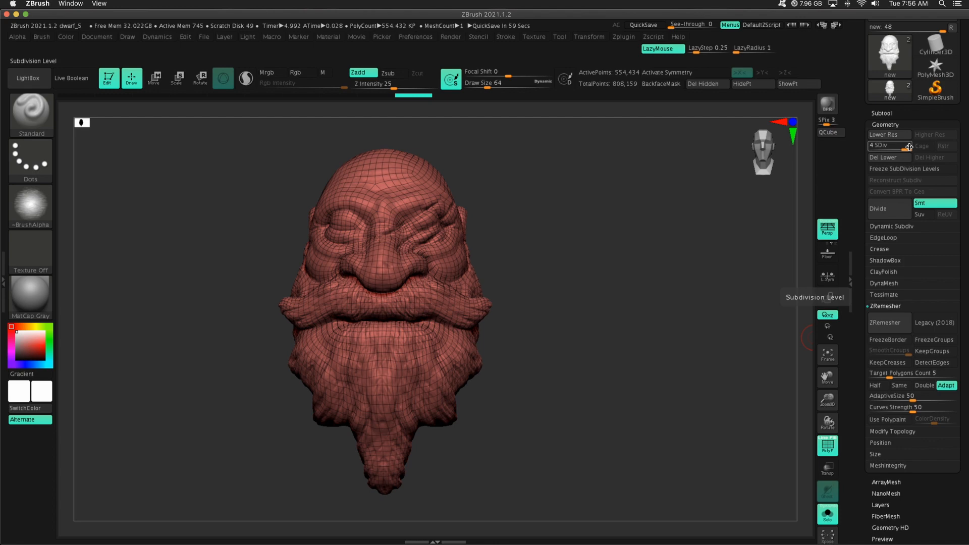
{"action": "left_click", "coordinate": [887, 134]}
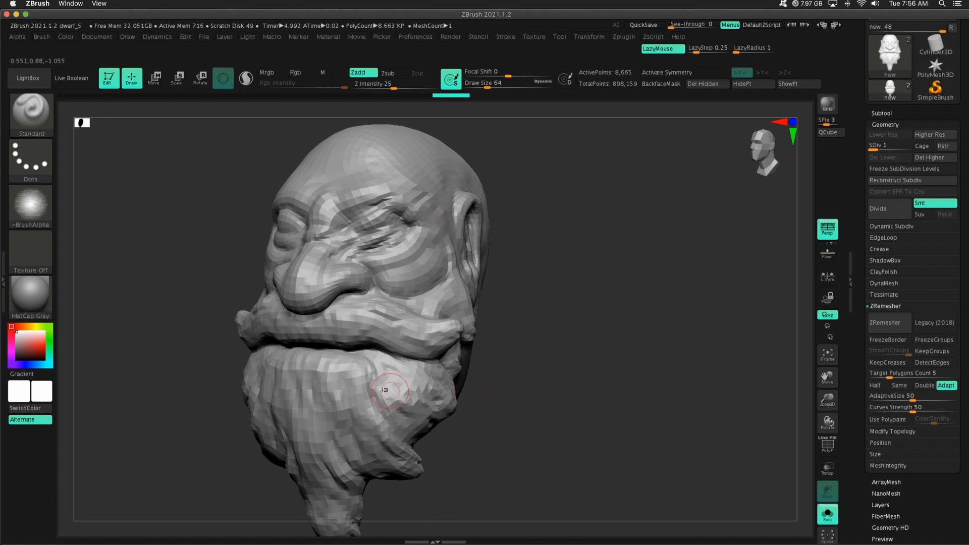
{"action": "mouse_move", "coordinate": [521, 239]}
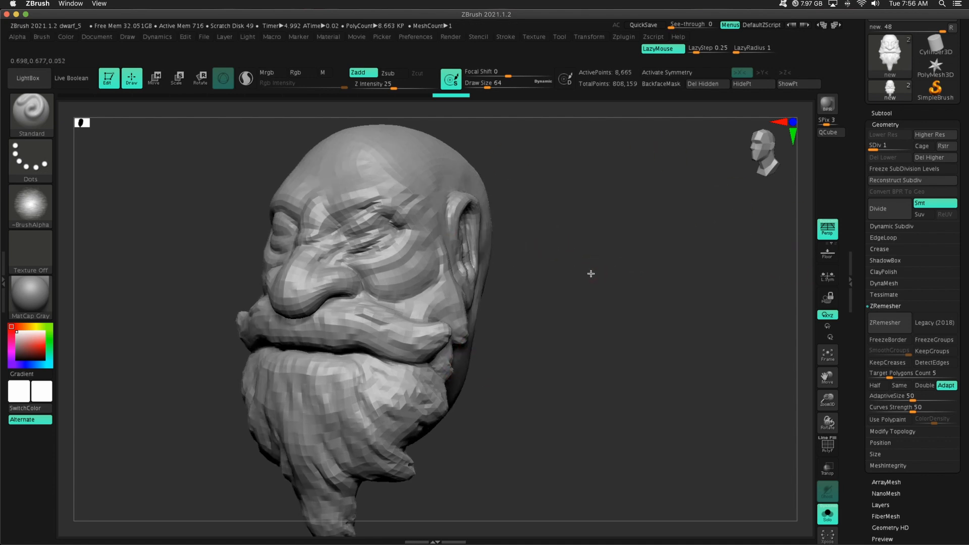
{"action": "left_click", "coordinate": [889, 145]}
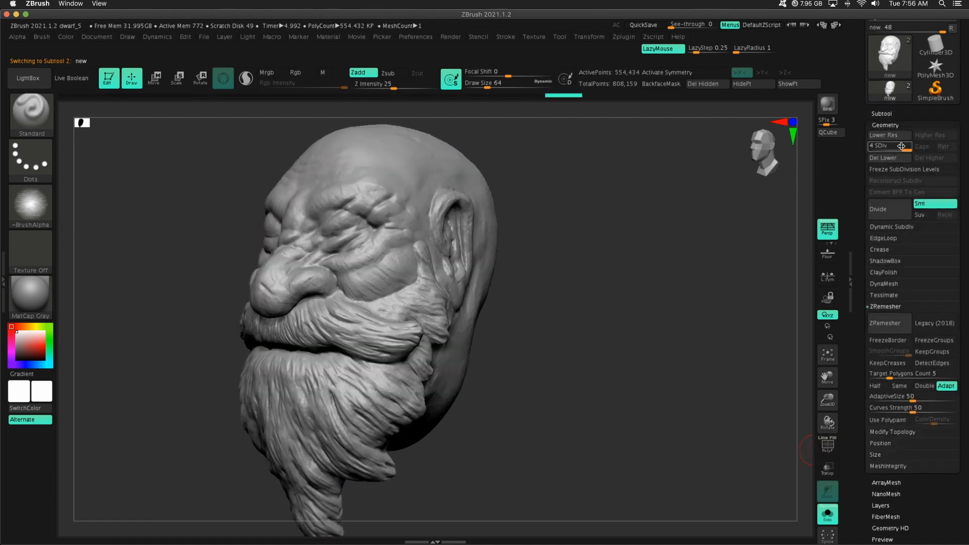
{"action": "left_click", "coordinate": [885, 134]}
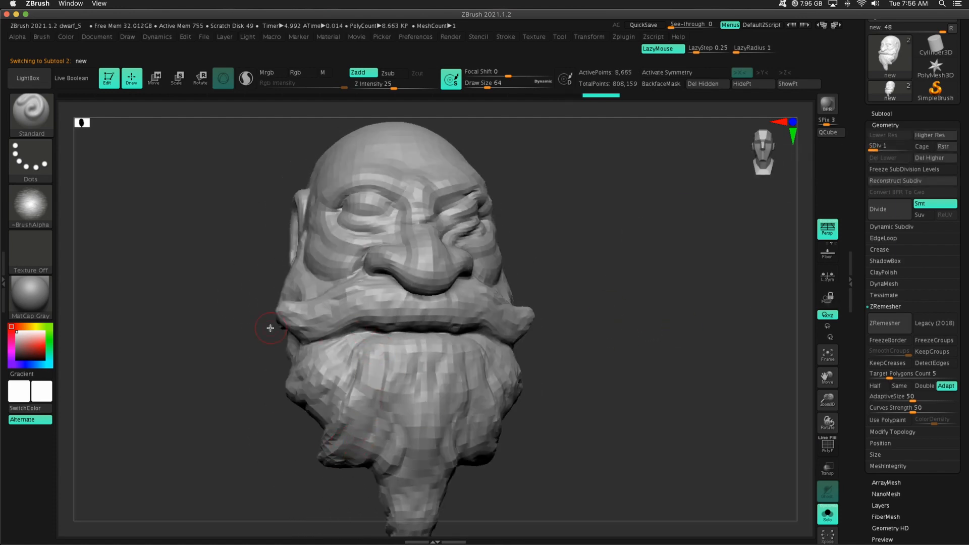
{"action": "left_click_drag", "start_coordinate": [270, 328], "coordinate": [343, 393]}
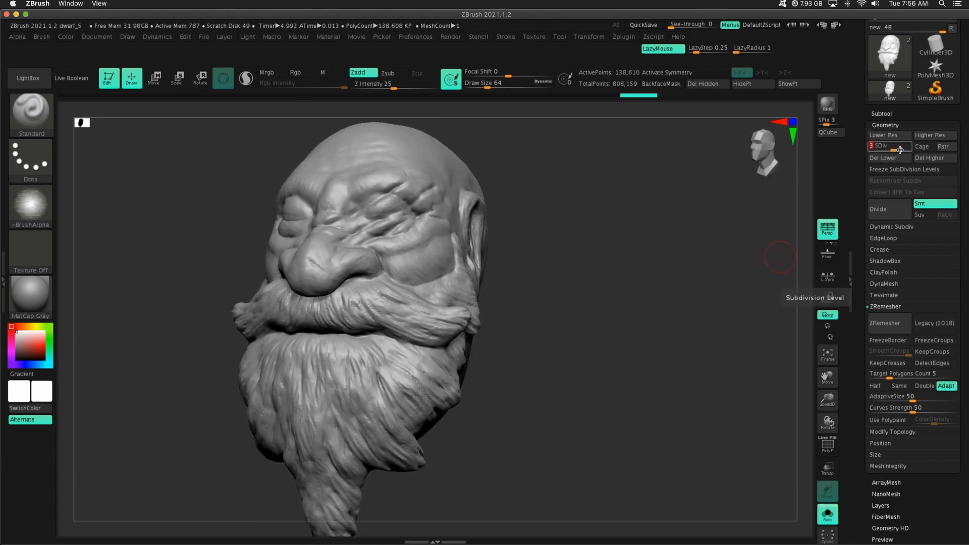
{"action": "left_click", "coordinate": [933, 135]}
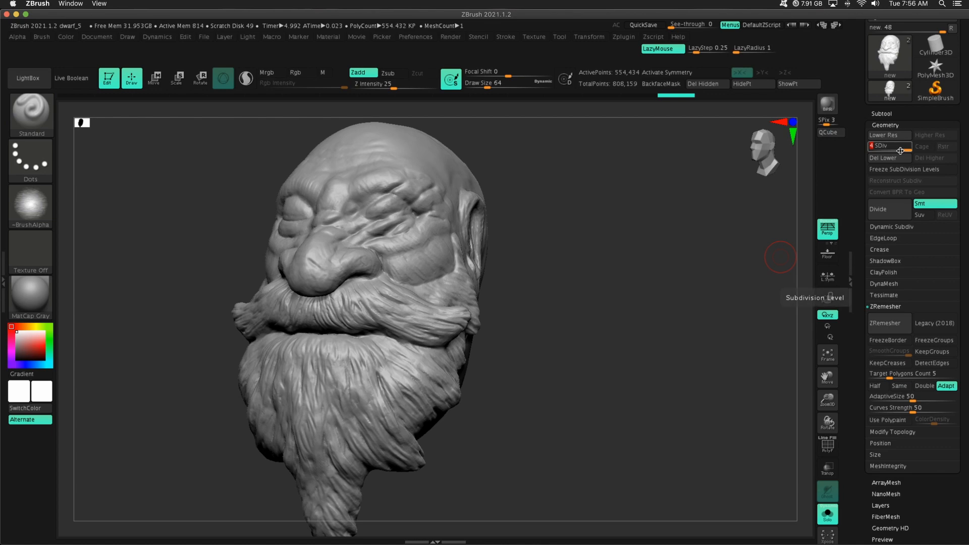